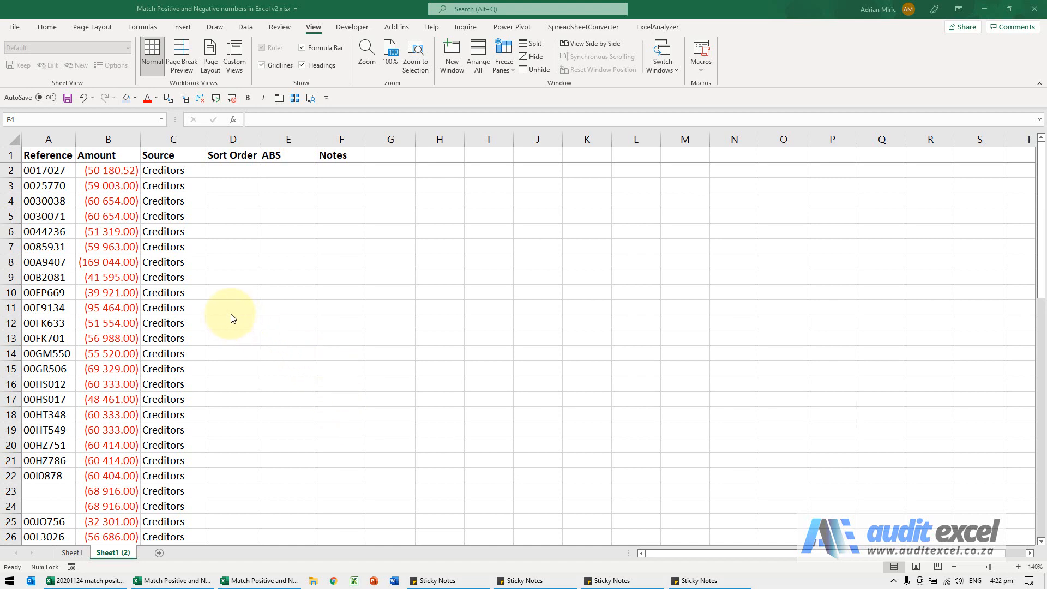
pyautogui.moveTo(246, 243)
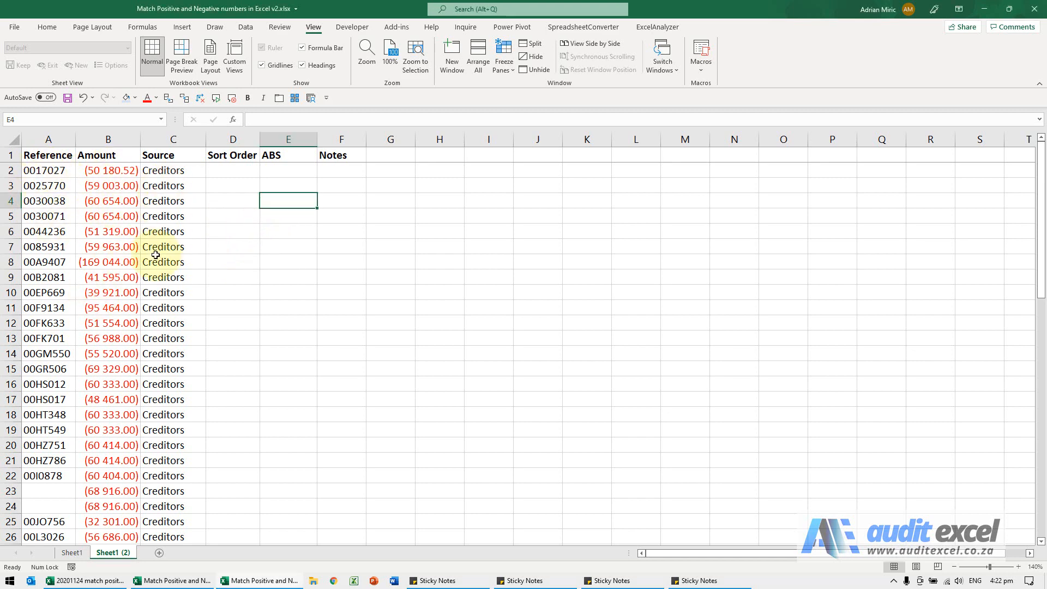
# Number Sort Order from 1 to 63 with =D2+1 filled down, and copy for pasting as values.
pyautogui.scroll(-3)
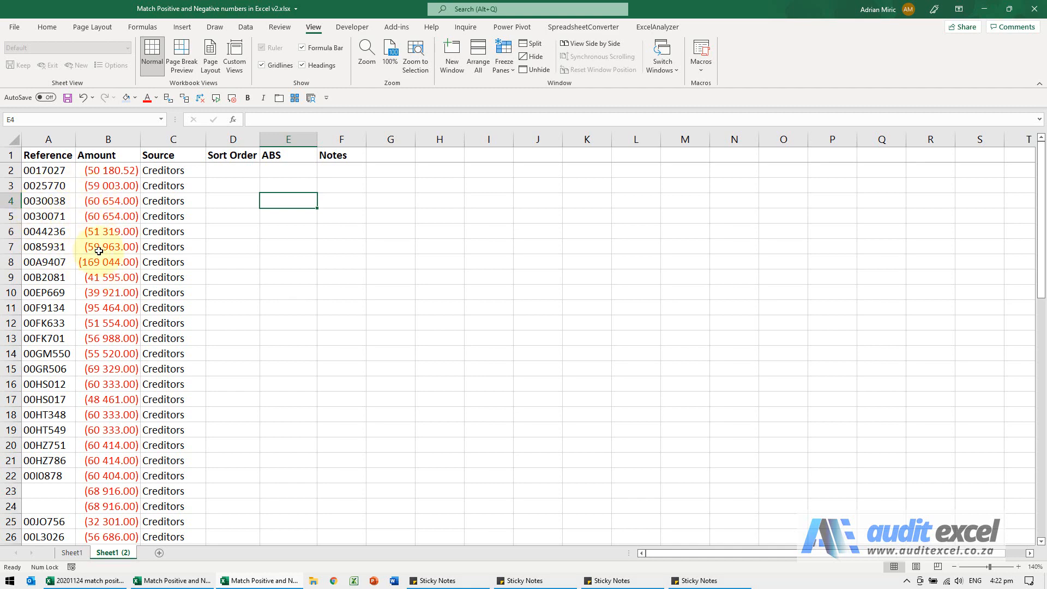
pyautogui.click(232, 170)
pyautogui.write('1')
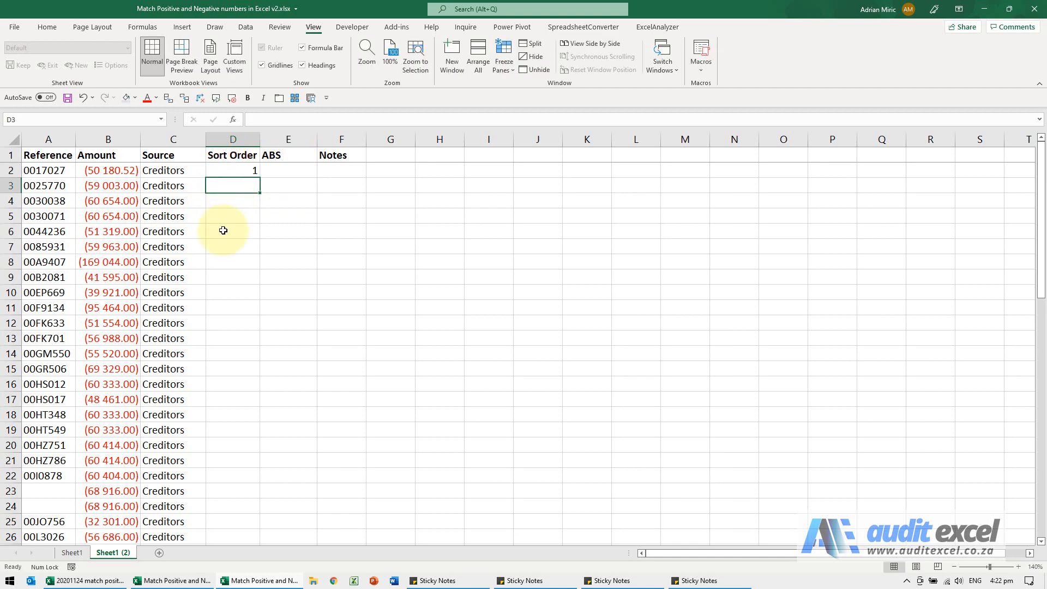
pyautogui.write('=D2+1')
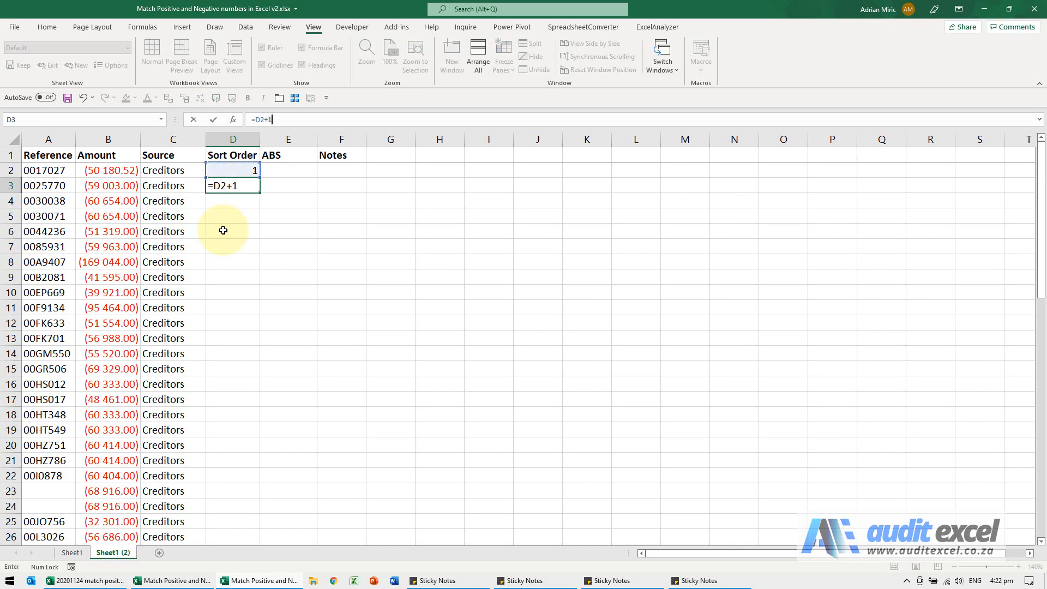
pyautogui.press('Enter')
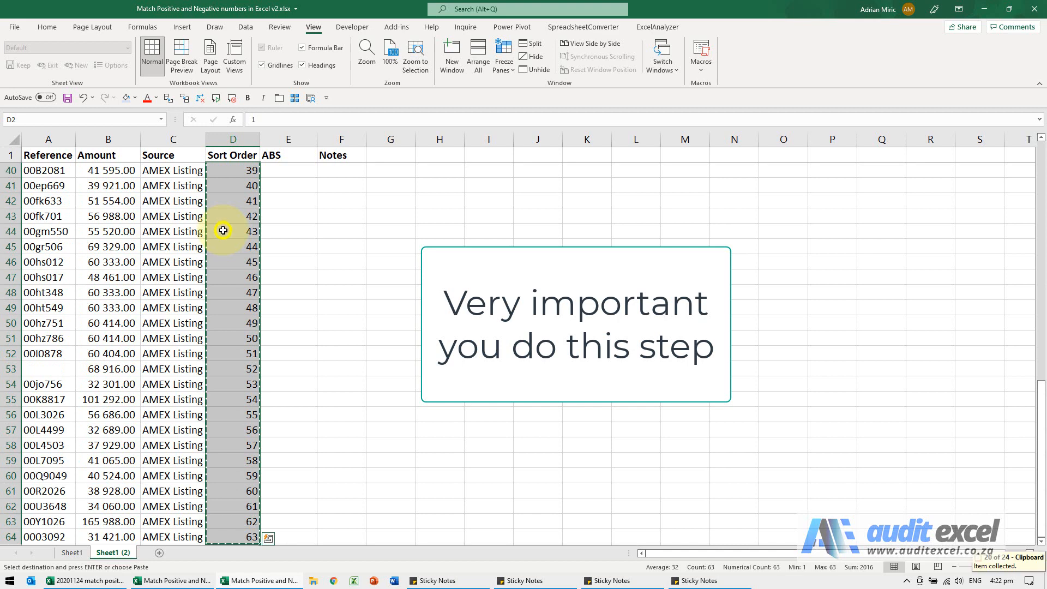
pyautogui.rightClick(266, 285)
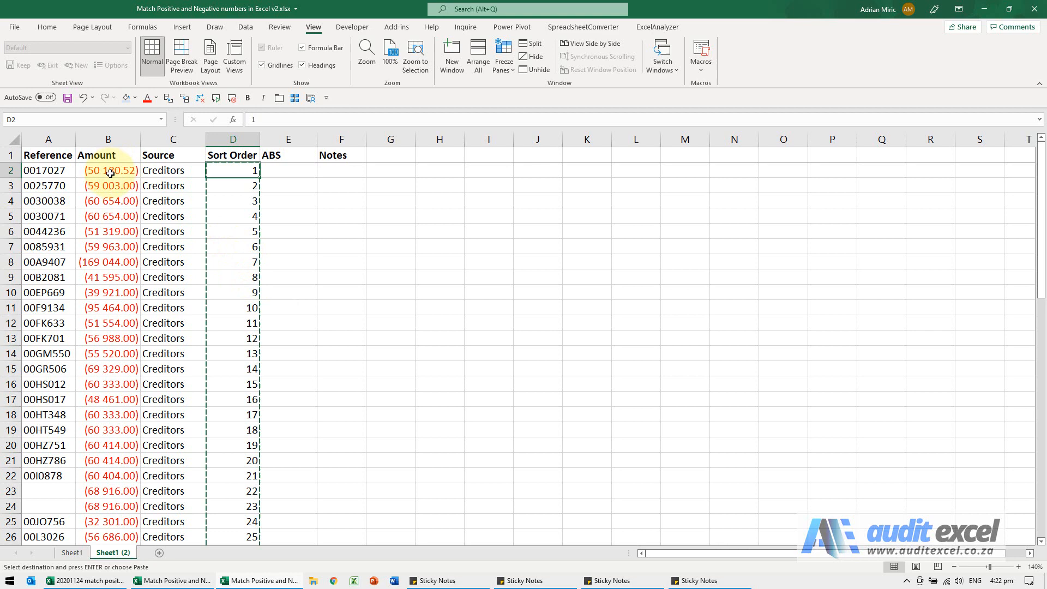
pyautogui.moveTo(97, 180)
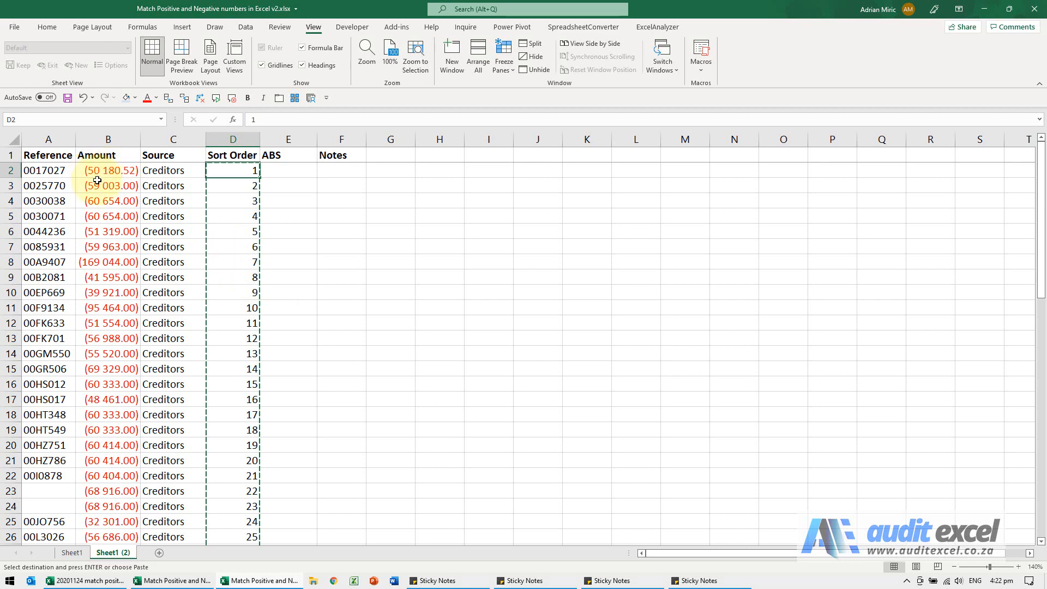
# Insert =ABS(B2) in E2 through Insert Function and fill it down to E64.
pyautogui.click(282, 167)
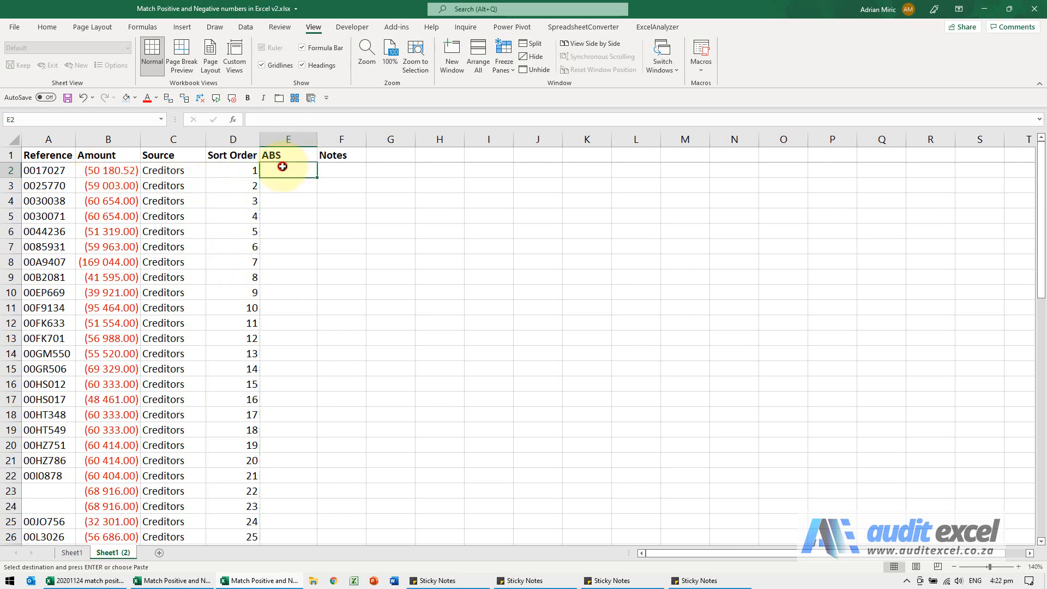
pyautogui.click(232, 119)
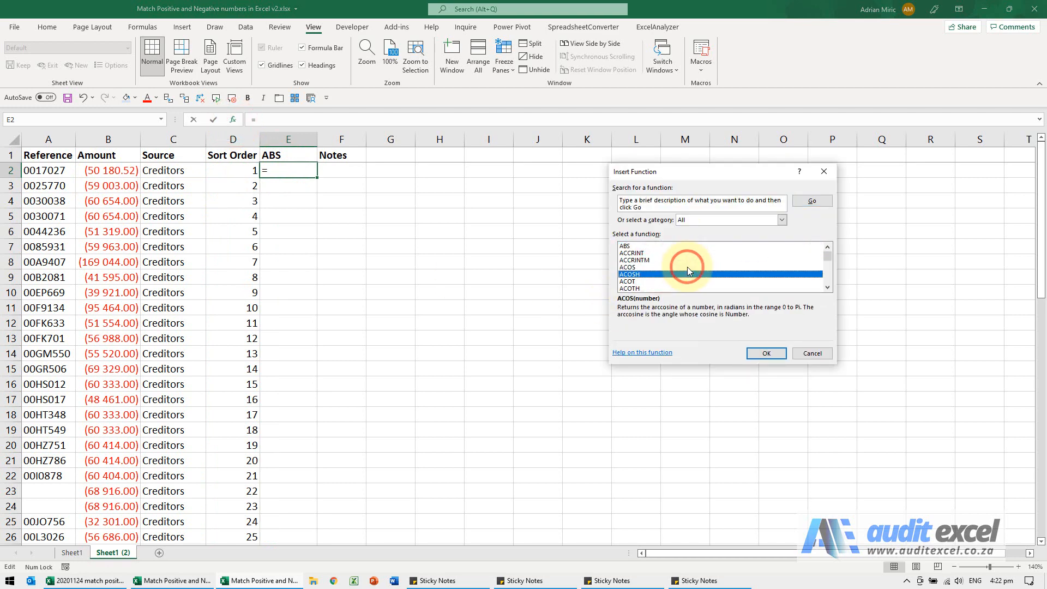
pyautogui.click(767, 354)
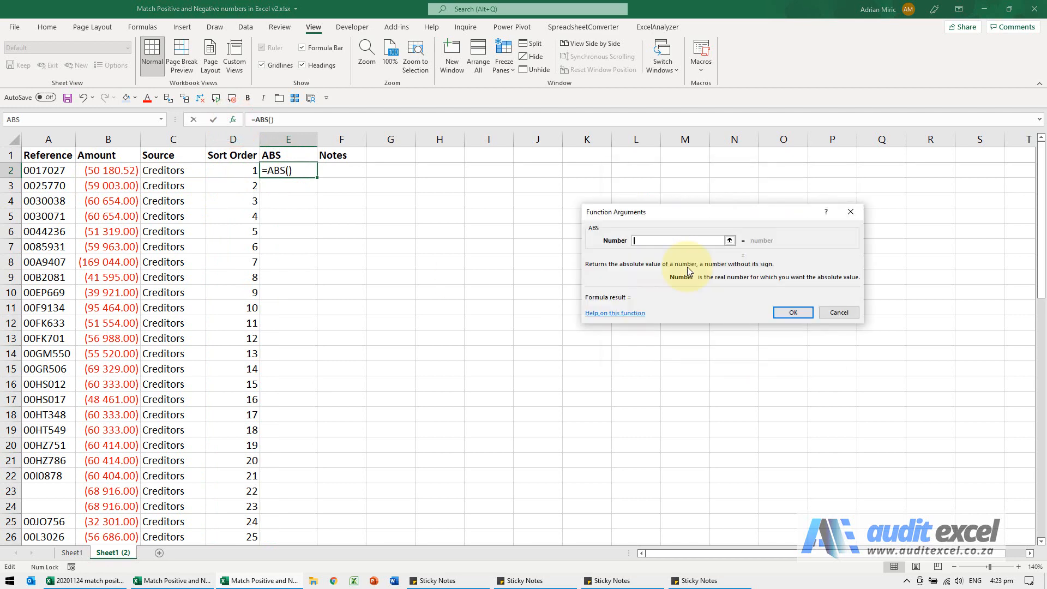
pyautogui.click(108, 170)
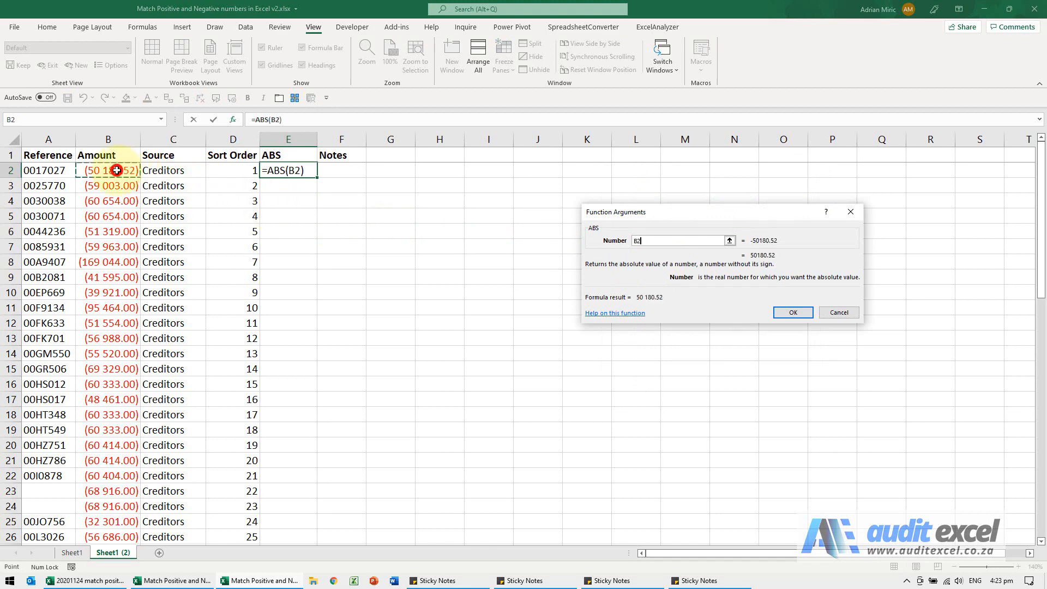
pyautogui.click(793, 312)
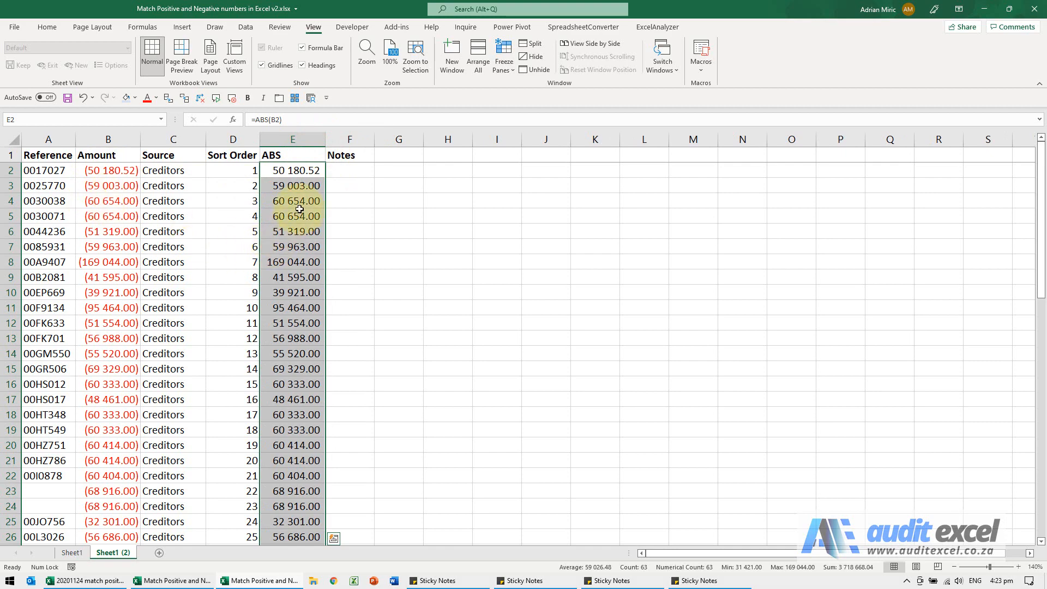
pyautogui.scroll(-3)
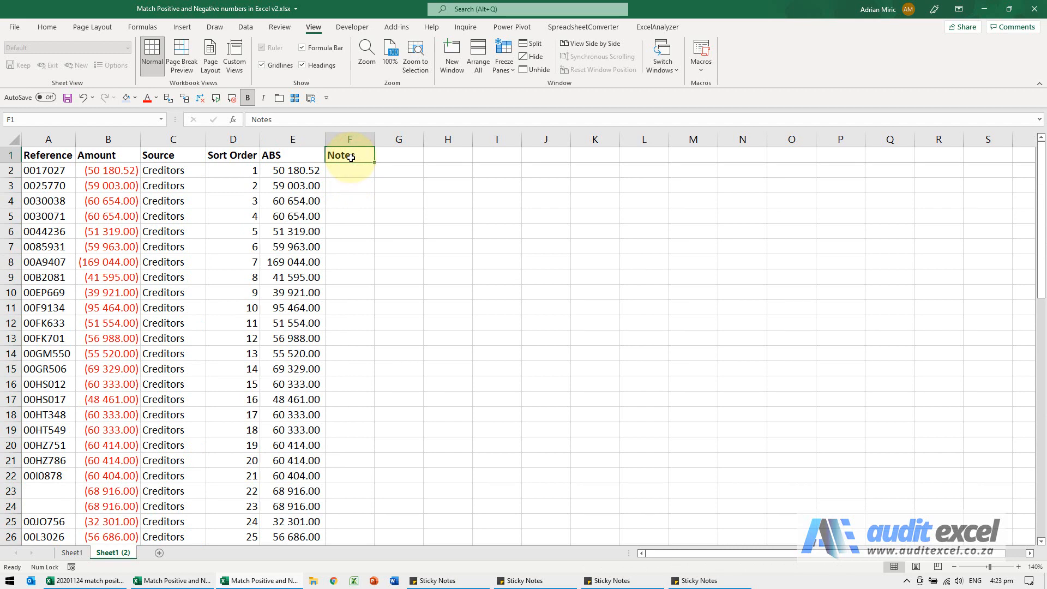
# Select A1:F64 and turn on Data filters for the listing's headings.
pyautogui.click(46, 157)
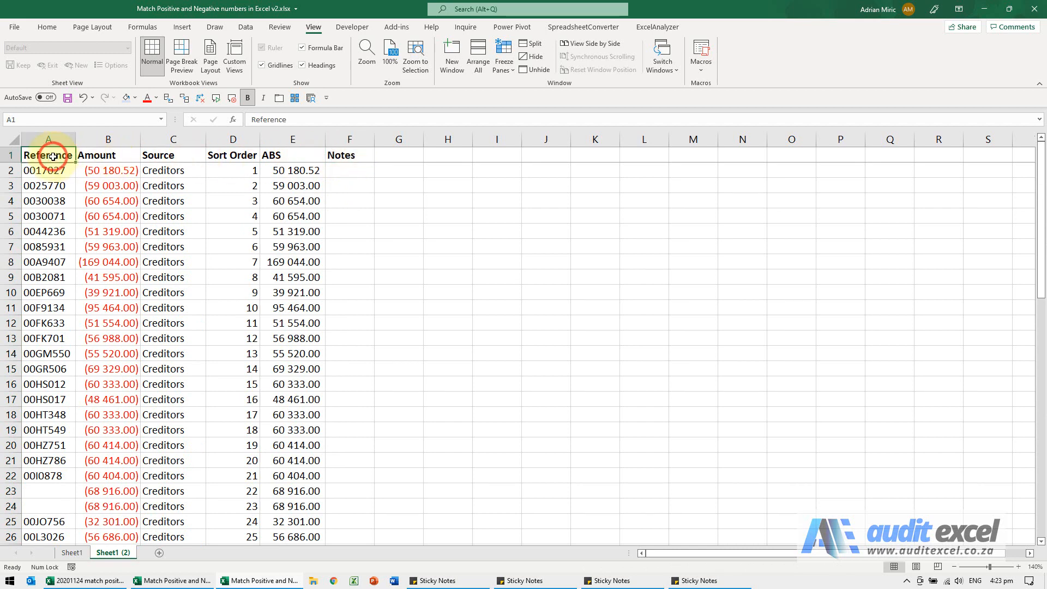
pyautogui.moveTo(47, 154); pyautogui.dragTo(348, 521)
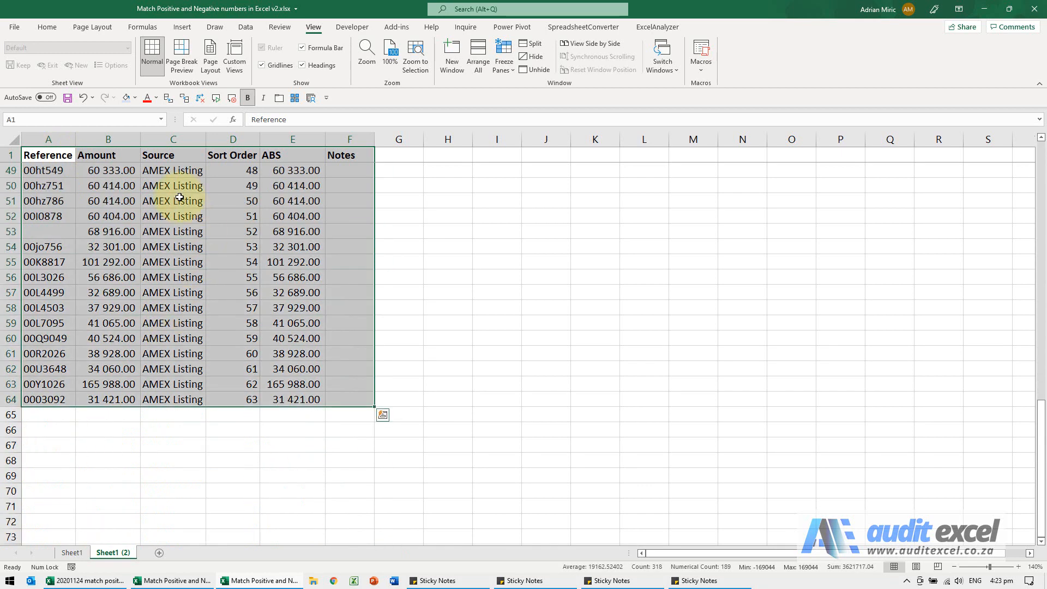
pyautogui.click(245, 26)
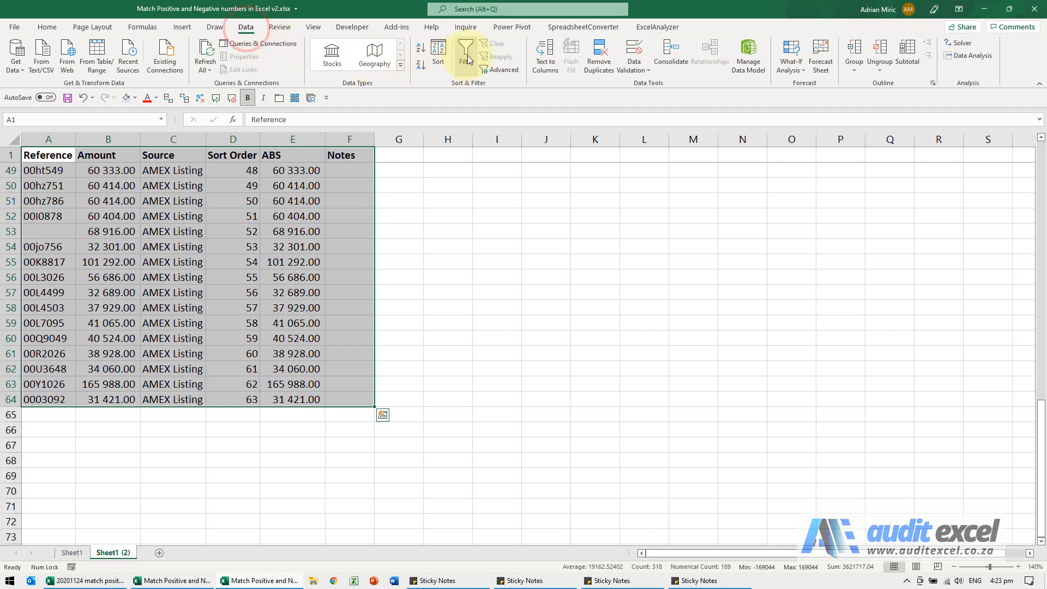
pyautogui.click(466, 52)
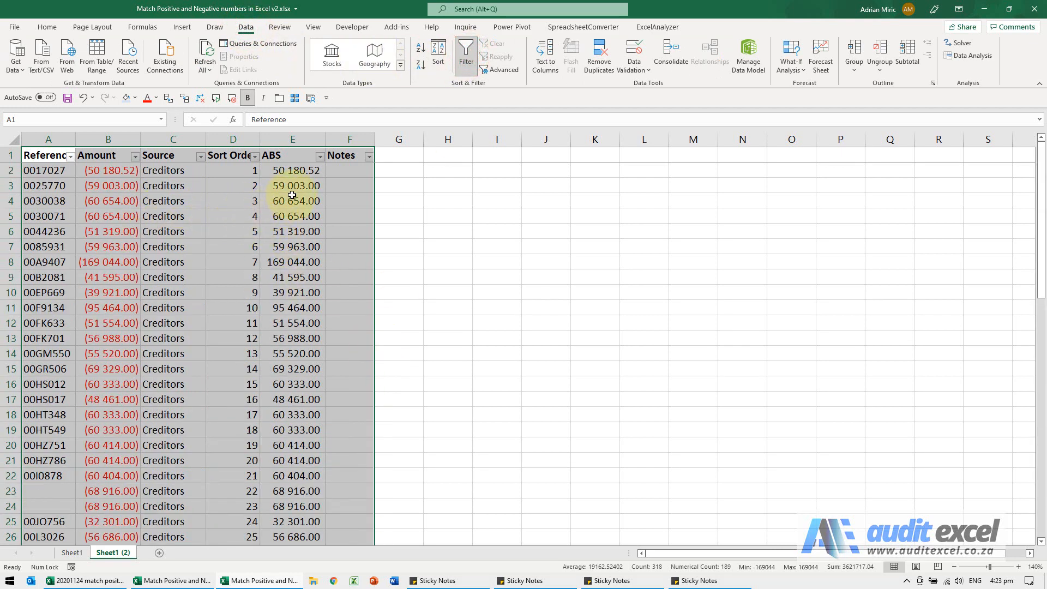
pyautogui.click(292, 201)
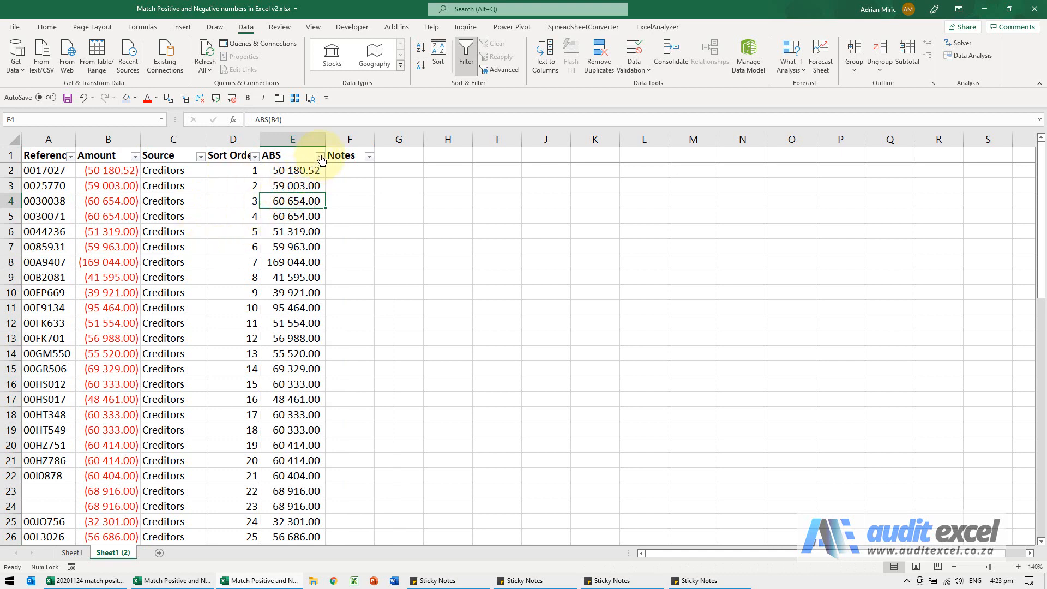
pyautogui.click(319, 156)
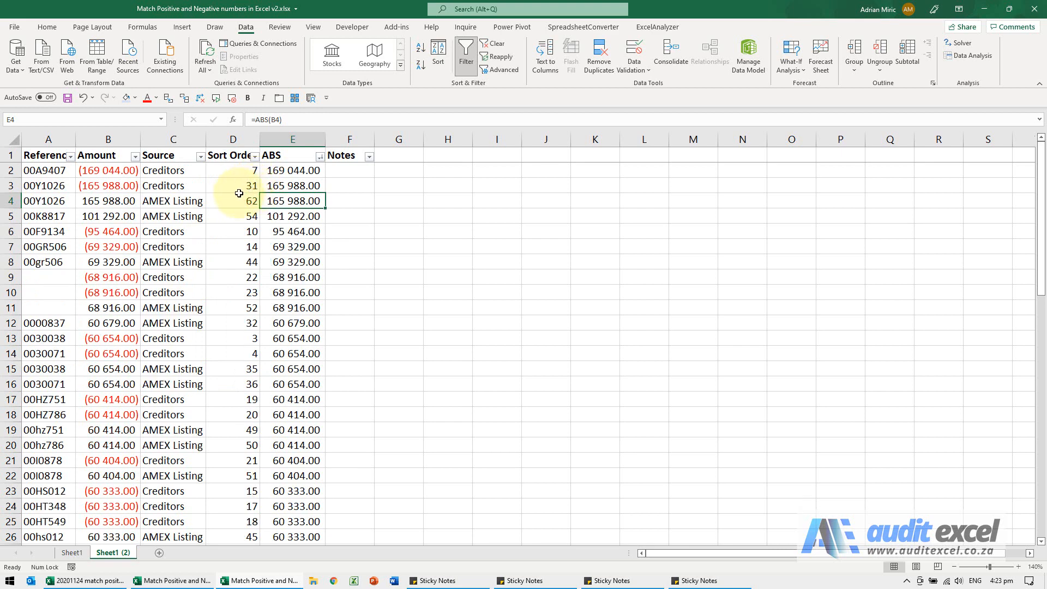
pyautogui.moveTo(208, 237)
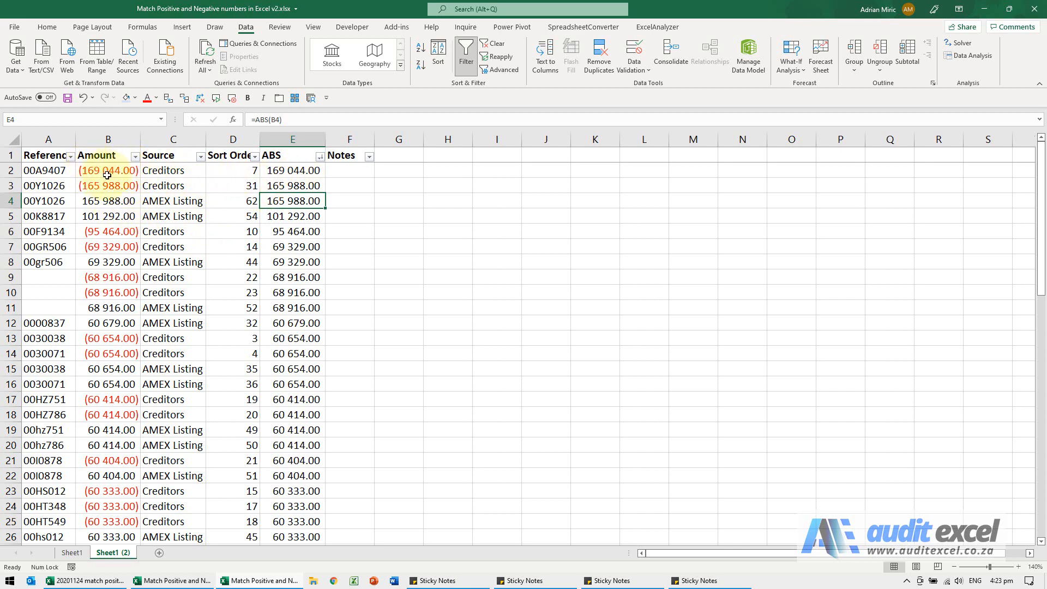
pyautogui.moveTo(107, 182)
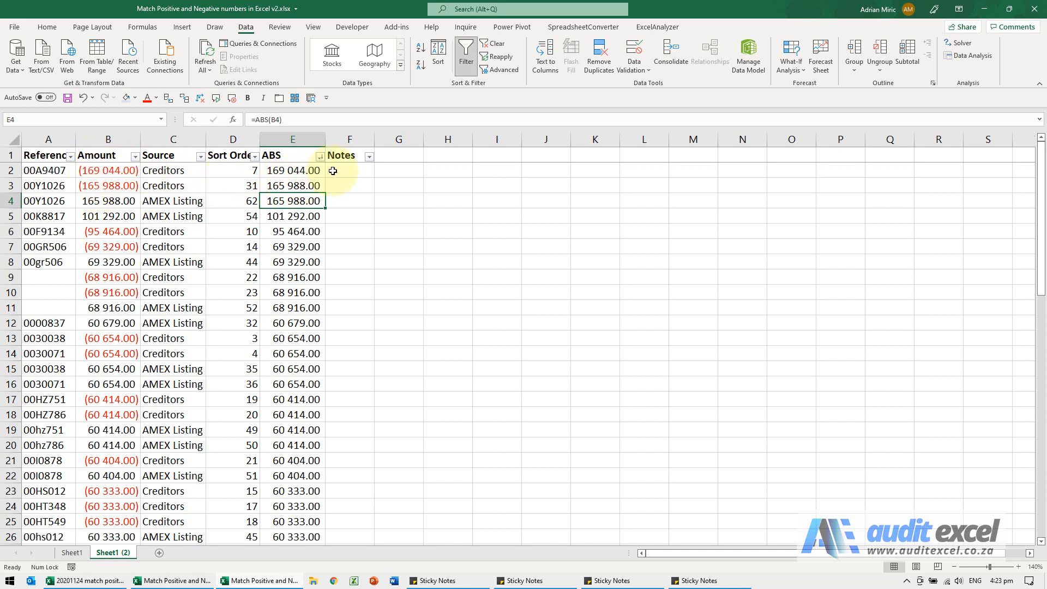
# Note Check in F2, match in F3:F4, and Check in F5:F6 and F9:F11.
pyautogui.write('Check')
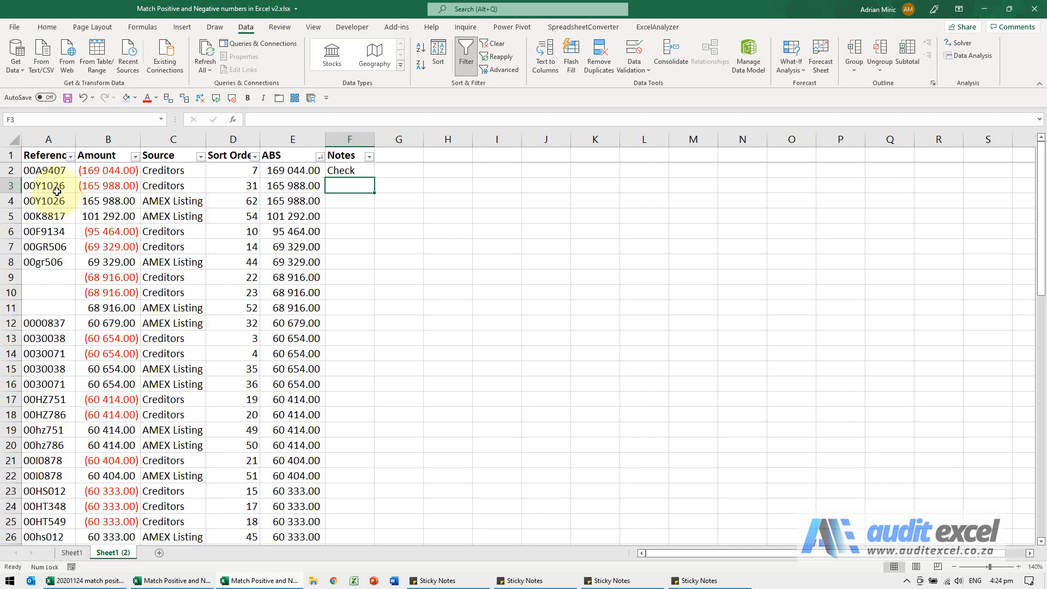
pyautogui.write('ma')
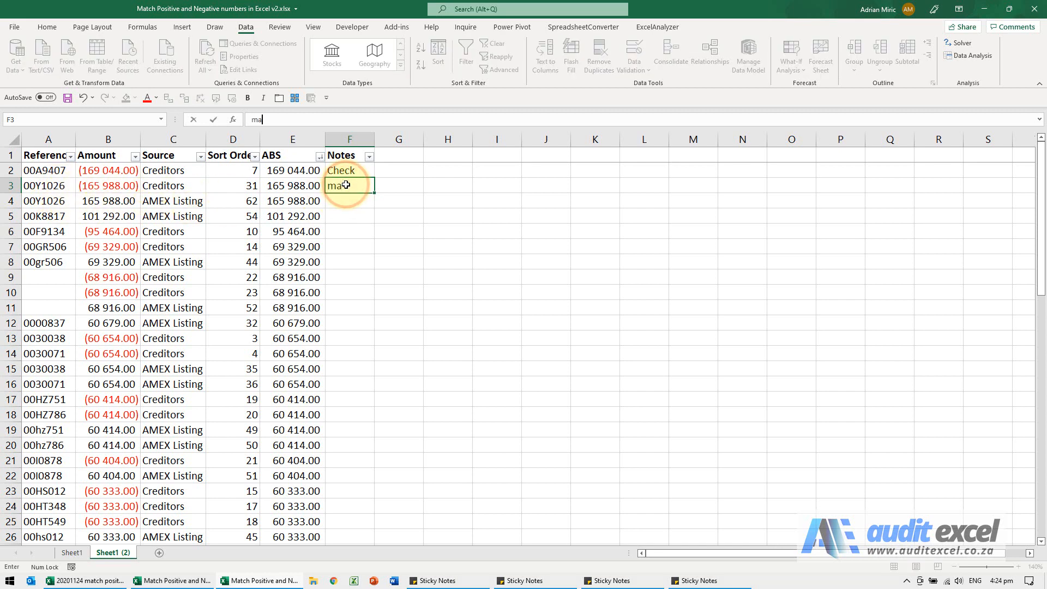
pyautogui.press('Enter')
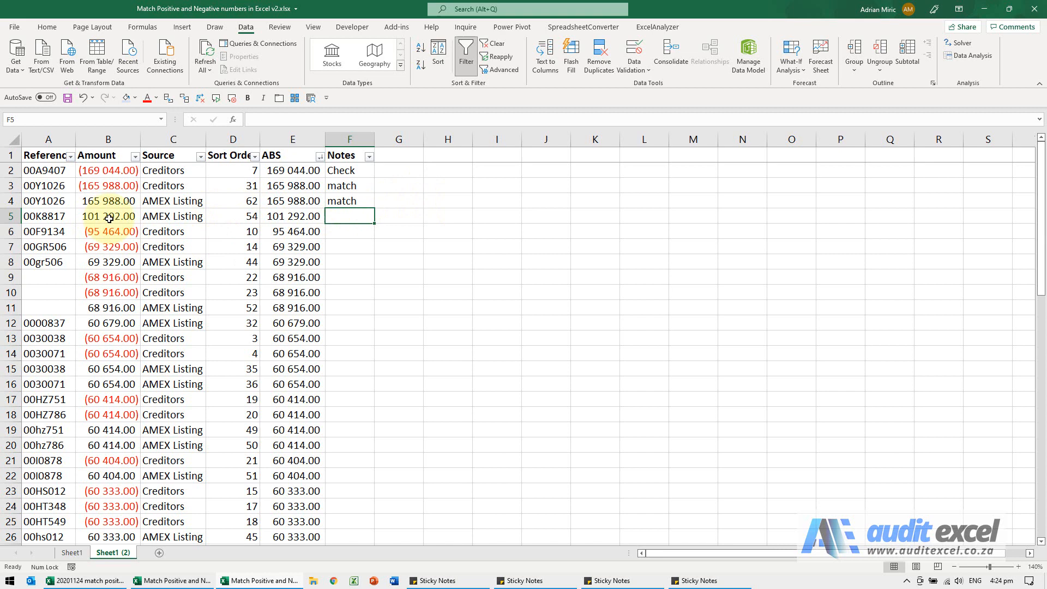
pyautogui.write('Check')
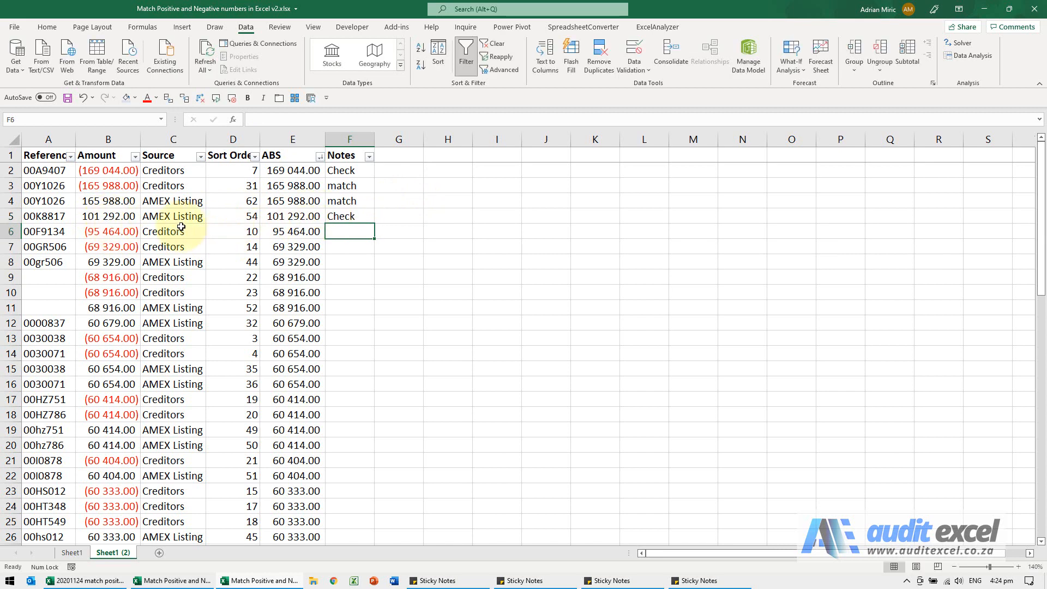
pyautogui.write('Check')
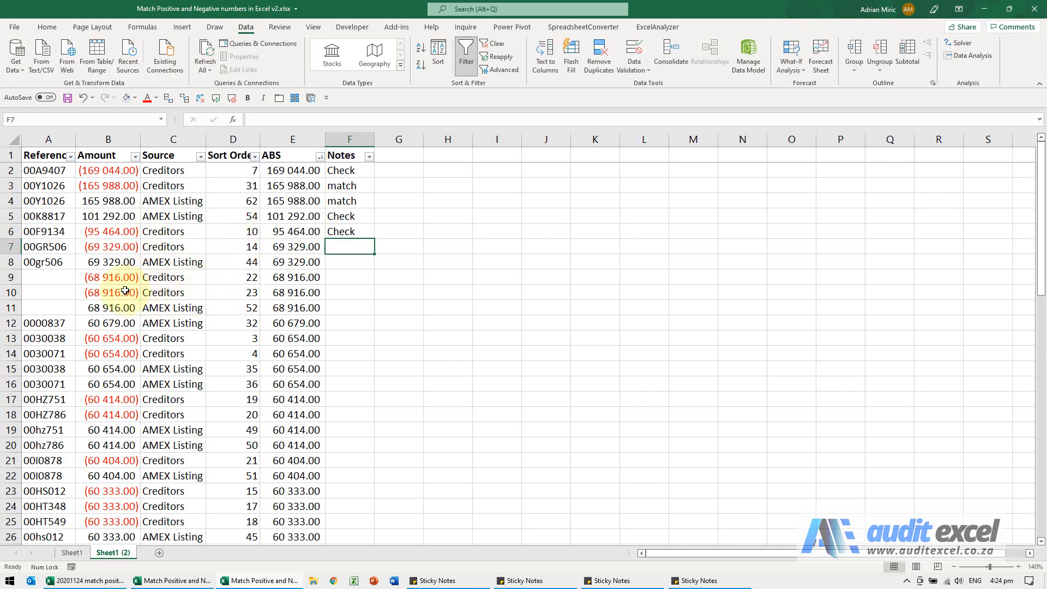
pyautogui.moveTo(123, 279)
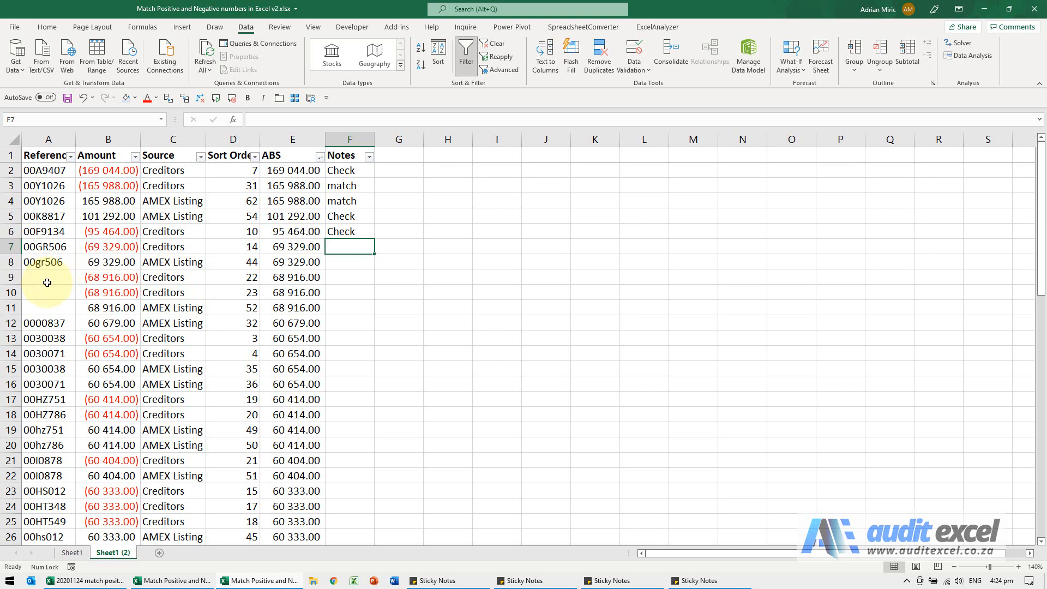
pyautogui.moveTo(85, 283)
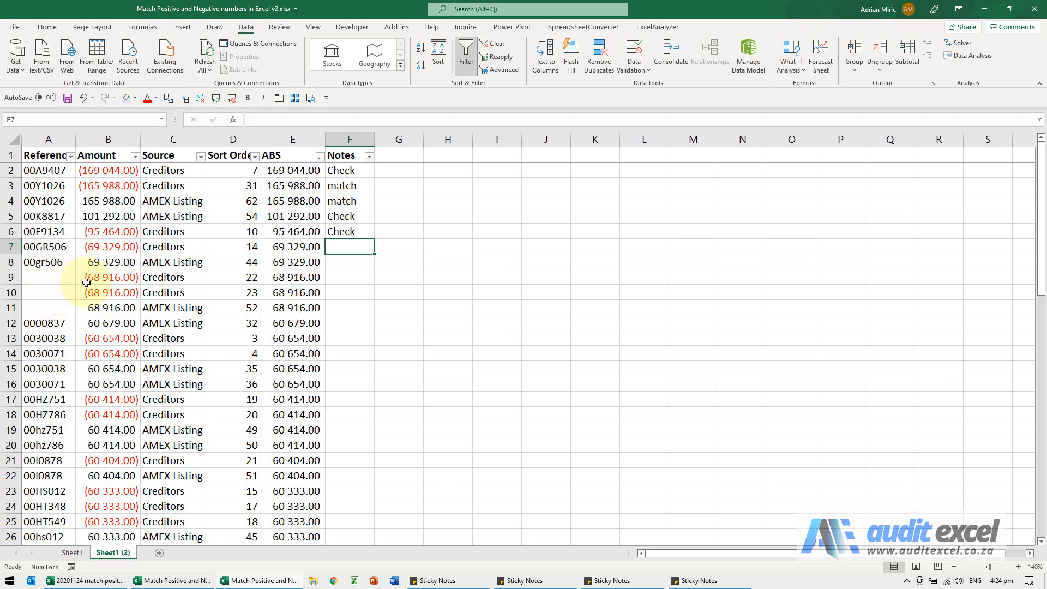
pyautogui.moveTo(340, 282)
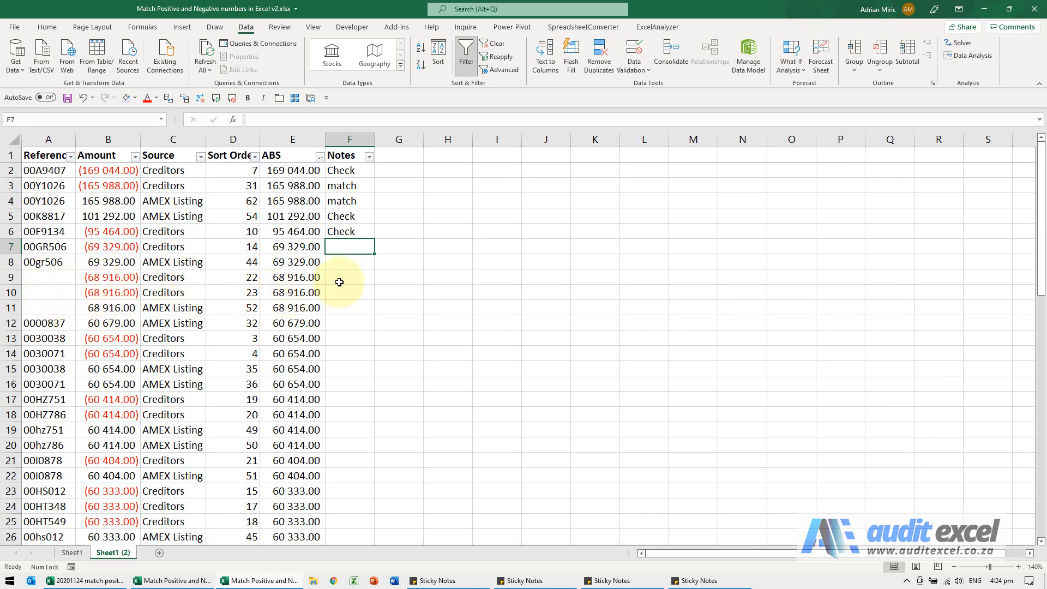
pyautogui.write('Check')
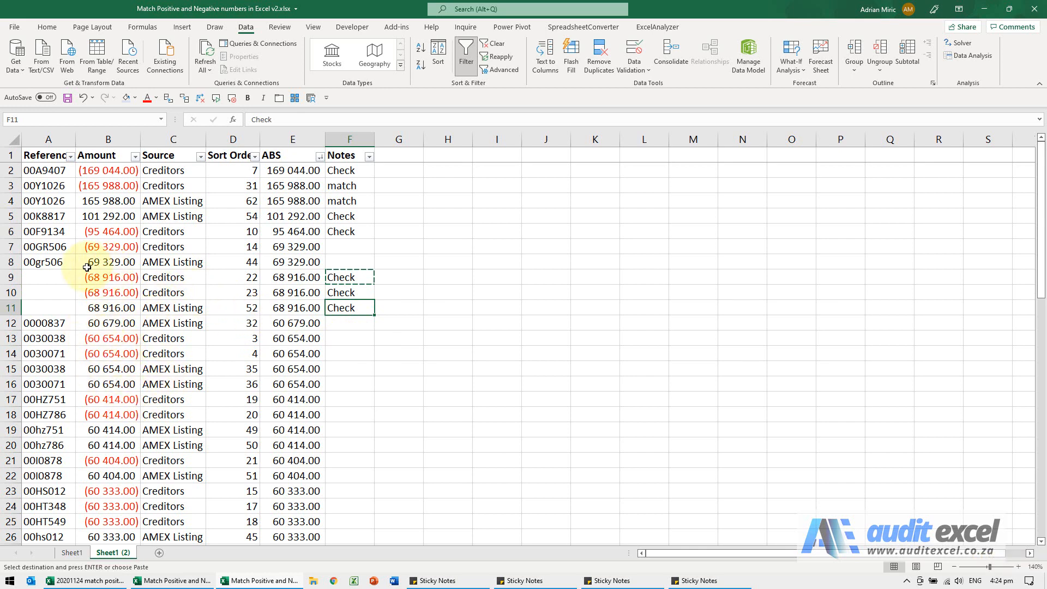
pyautogui.moveTo(122, 214)
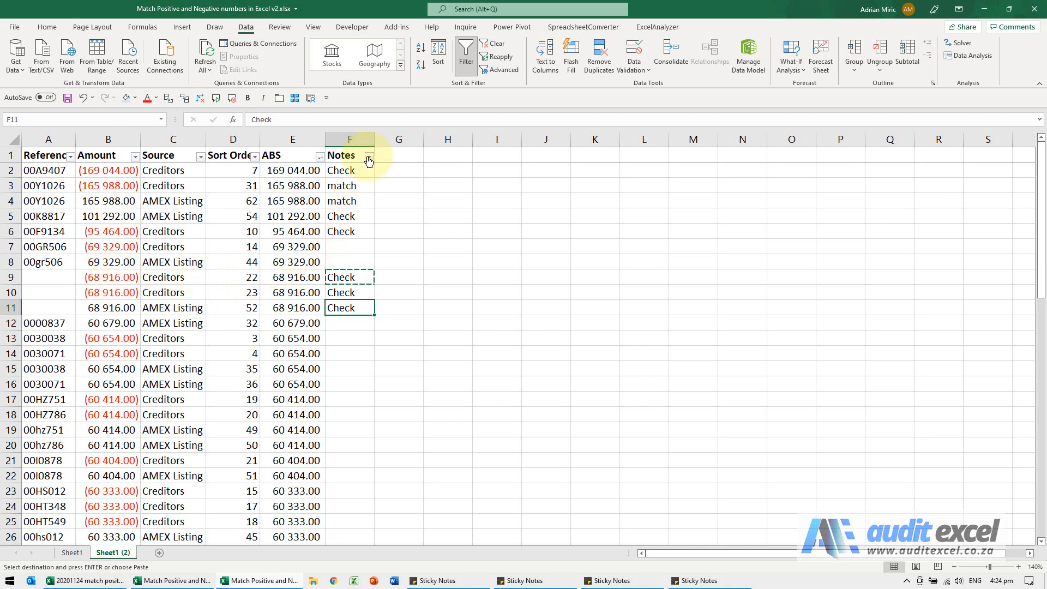
pyautogui.moveTo(253, 163)
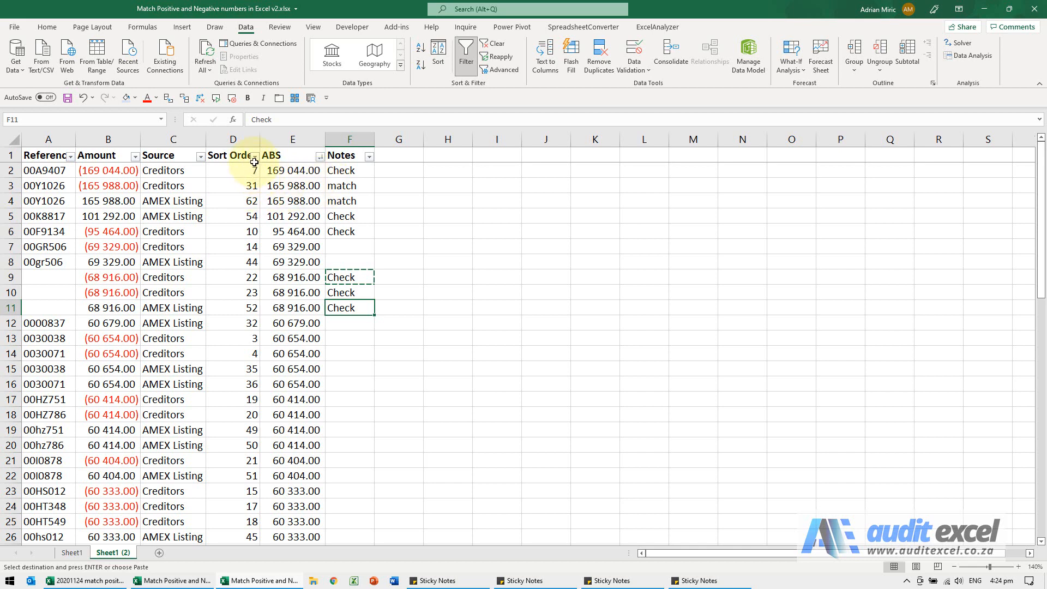
# Sort the Sort Order column smallest to largest, then scroll to review the notes.
pyautogui.click(257, 157)
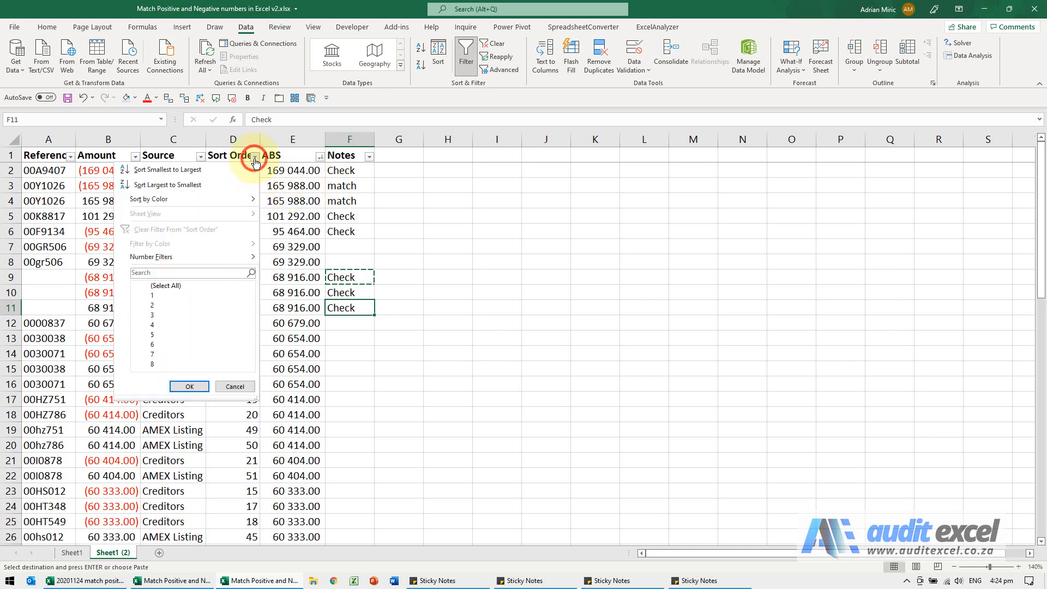
pyautogui.click(146, 285)
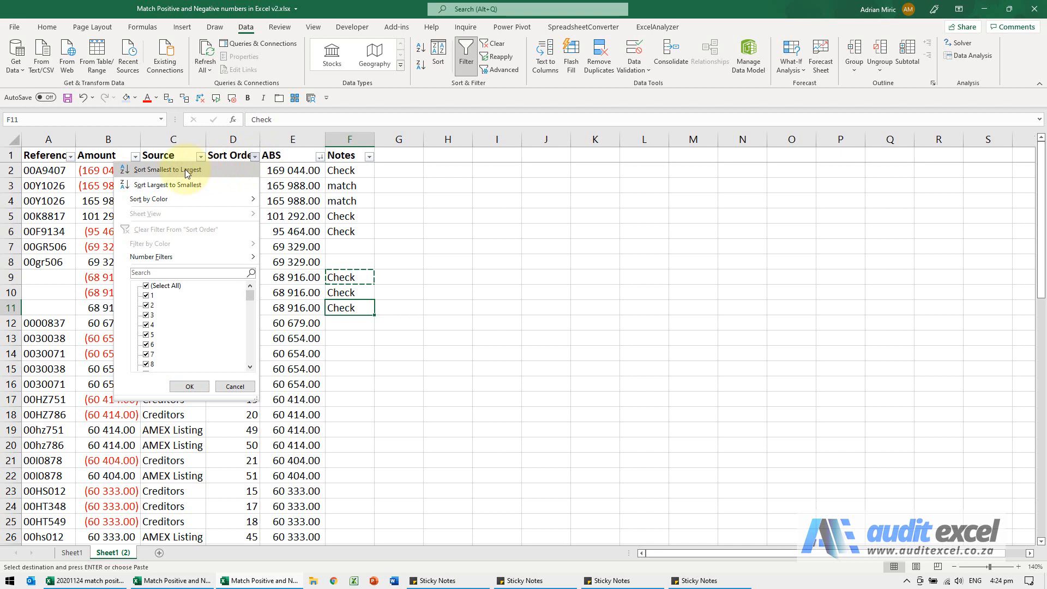
pyautogui.click(167, 169)
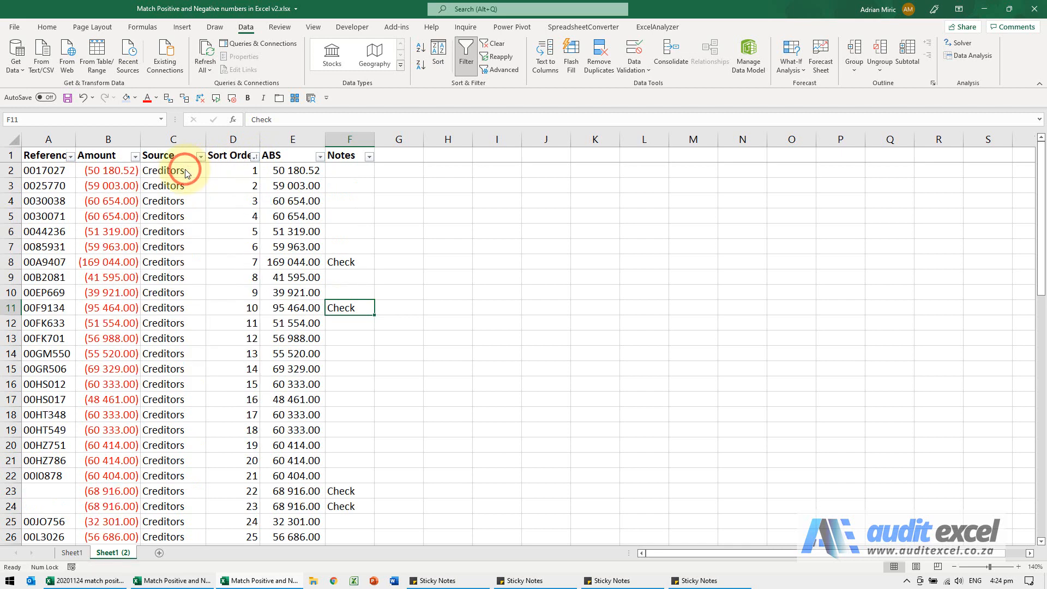
pyautogui.moveTo(230, 171)
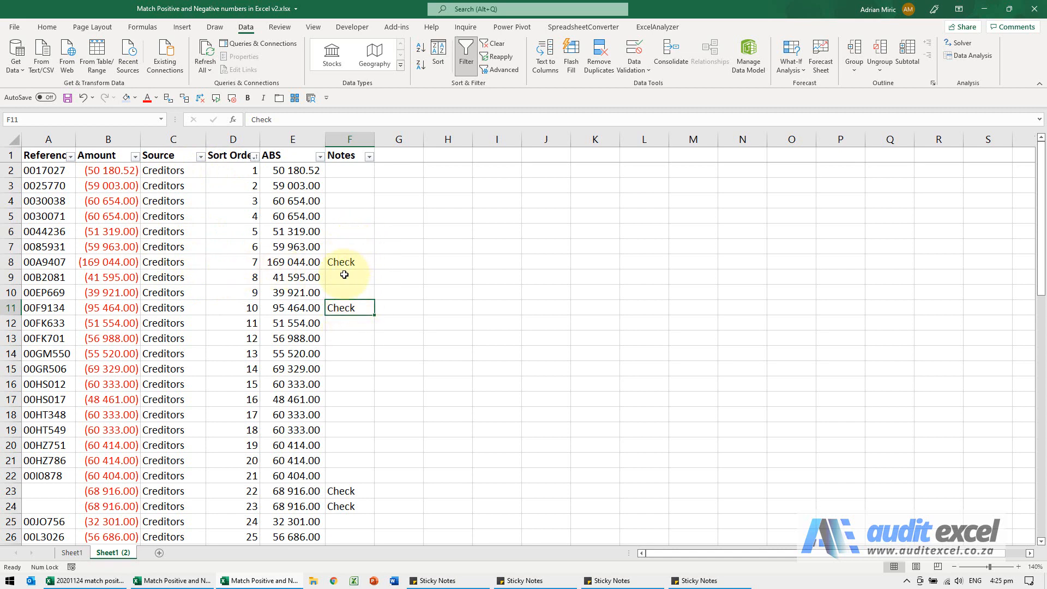
pyautogui.scroll(-3)
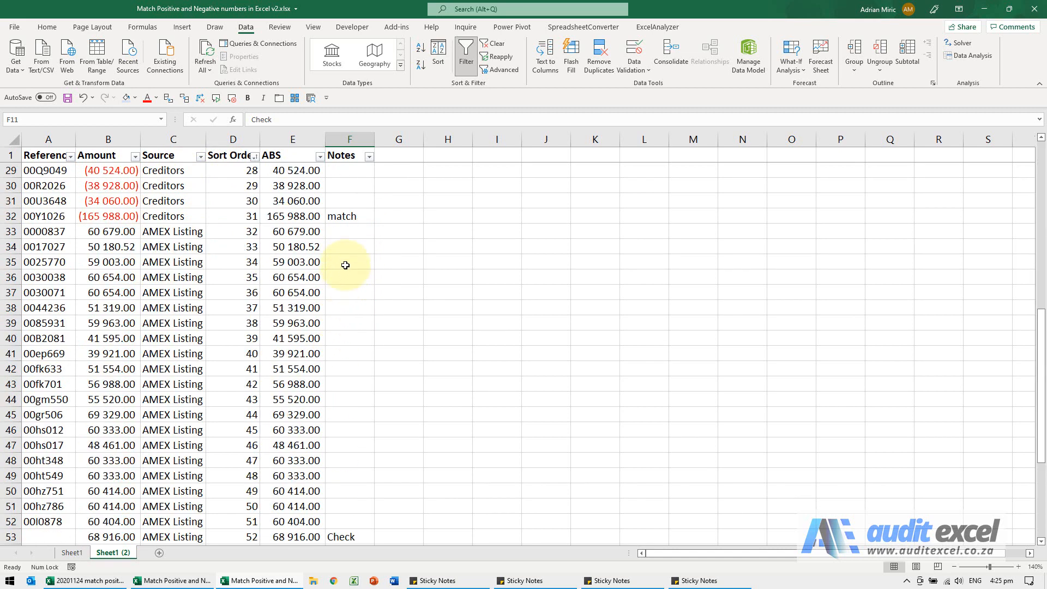